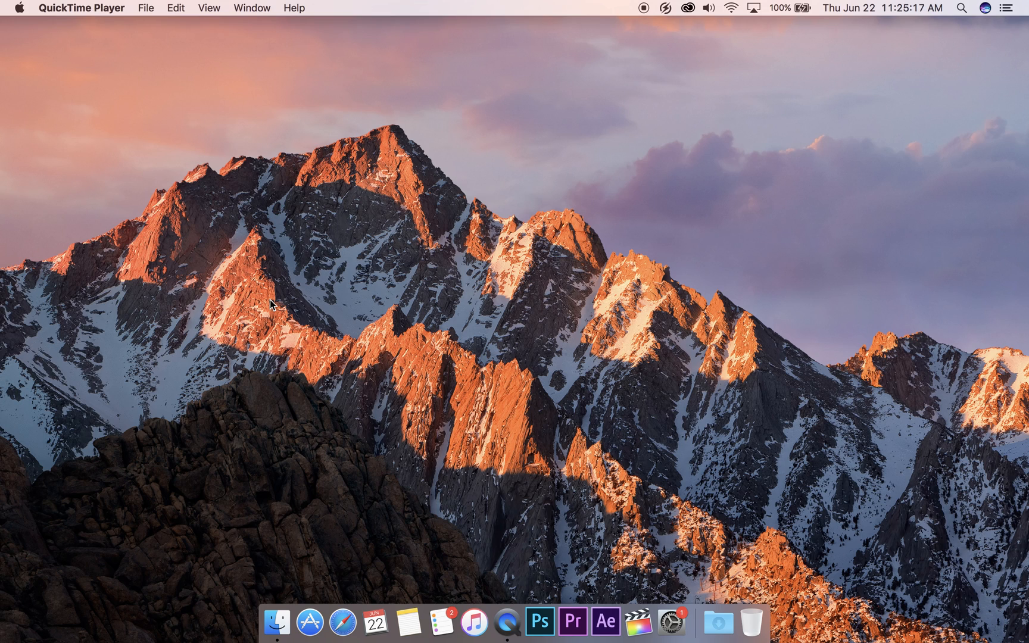
{"action": "mouse_move", "coordinate": [365, 397]}
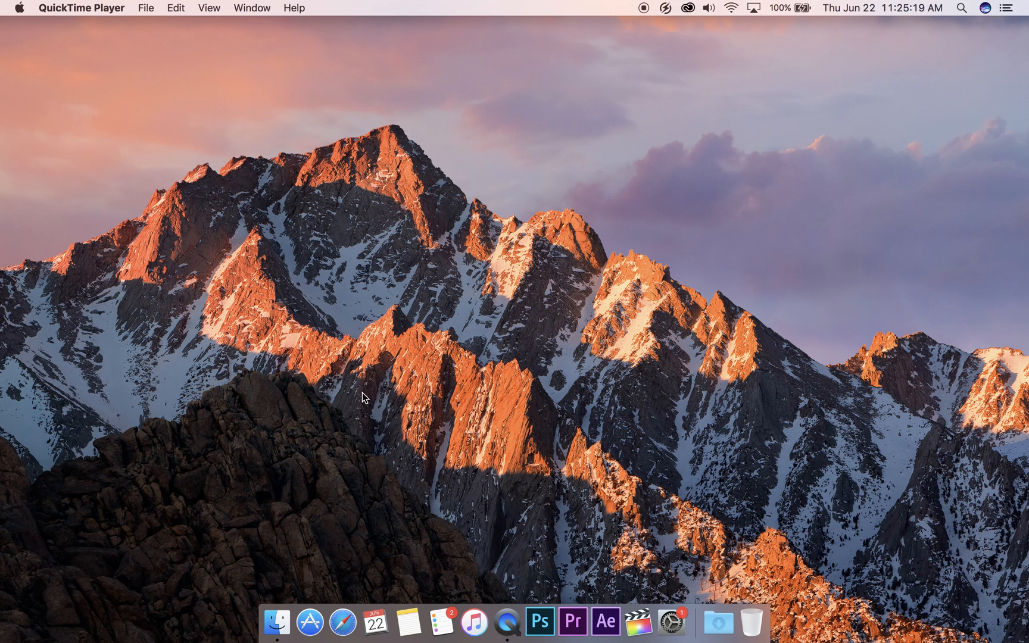
{"action": "mouse_move", "coordinate": [343, 622]}
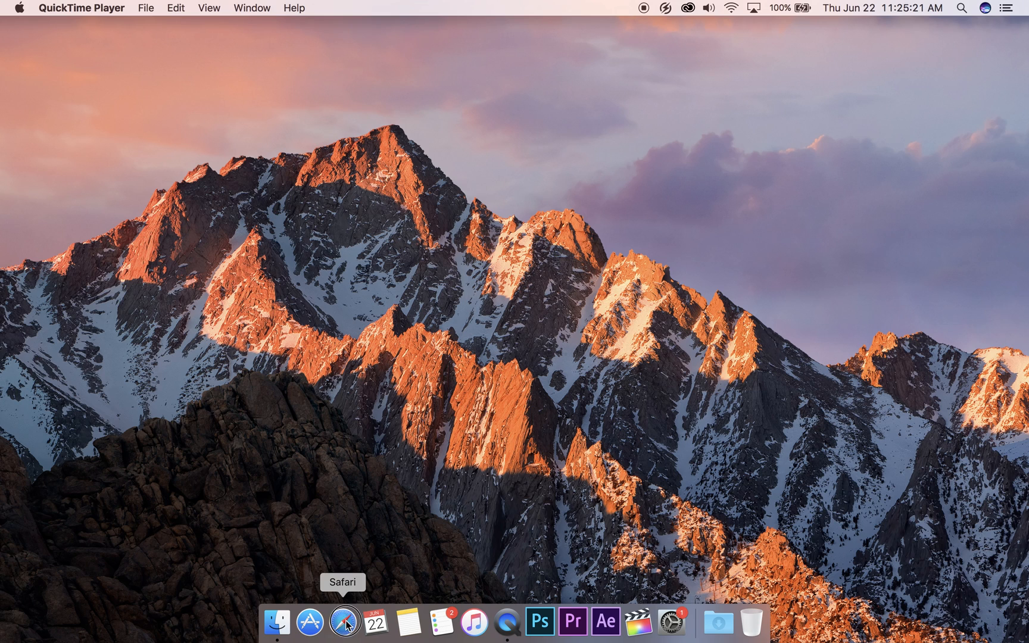
Step: Launch Safari from the Dock and search for 'fire' to reach Mozilla's Firefox download page
{"action": "left_click", "coordinate": [343, 622]}
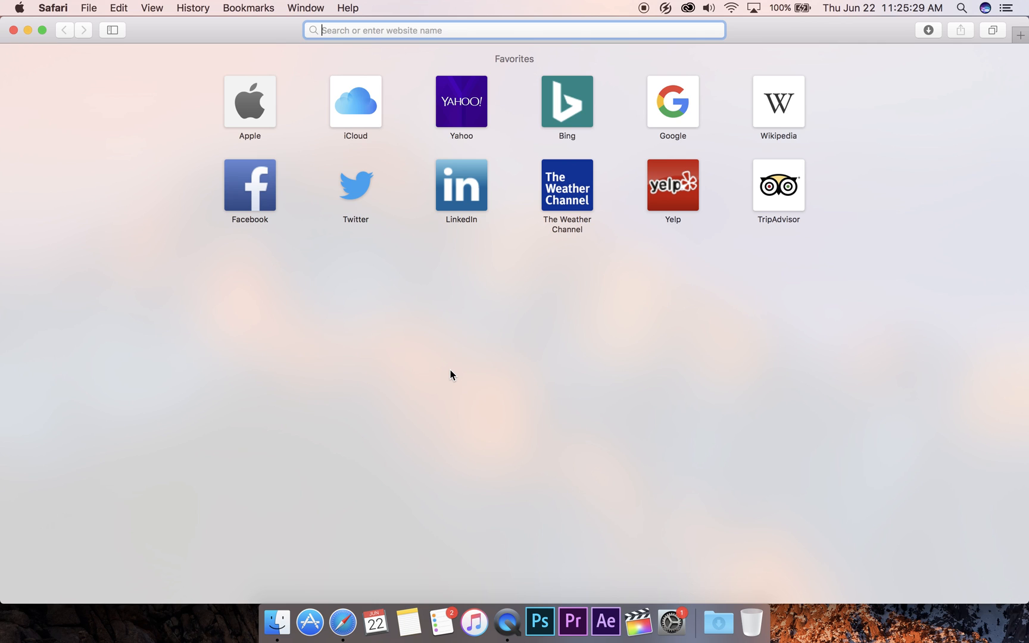
{"action": "type", "text": "fire"}
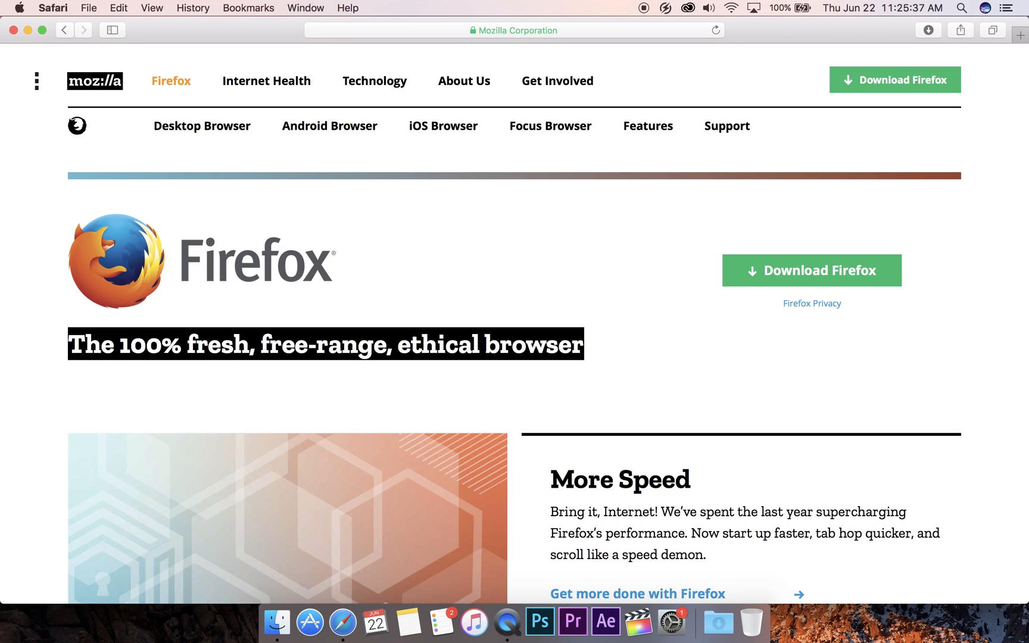
{"action": "mouse_move", "coordinate": [712, 261]}
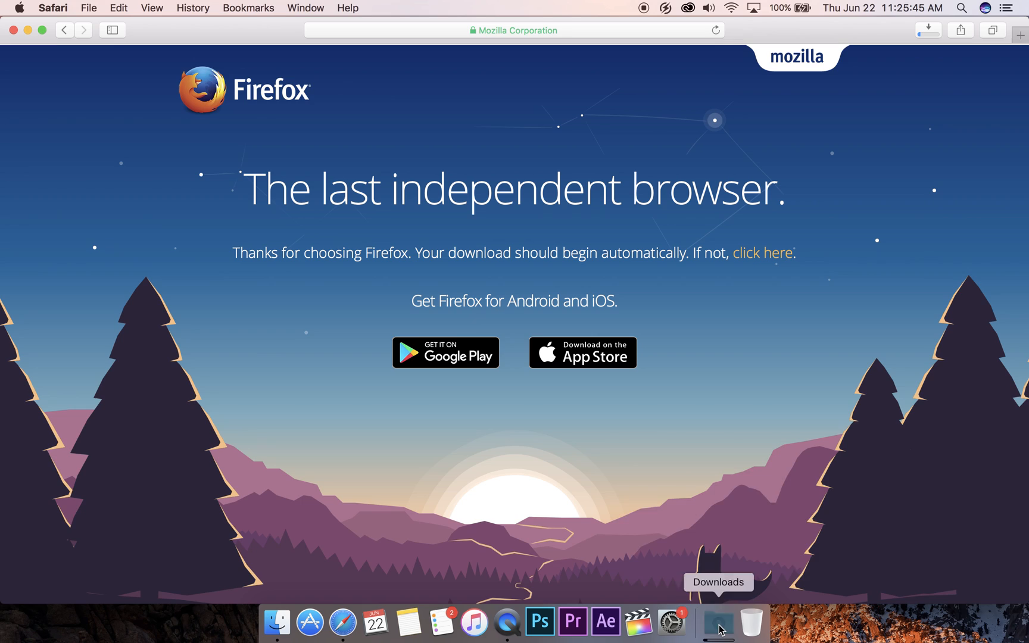
Step: Show the Downloads stack and open the finished Firefox 54.0 disk image
{"action": "left_click", "coordinate": [717, 621]}
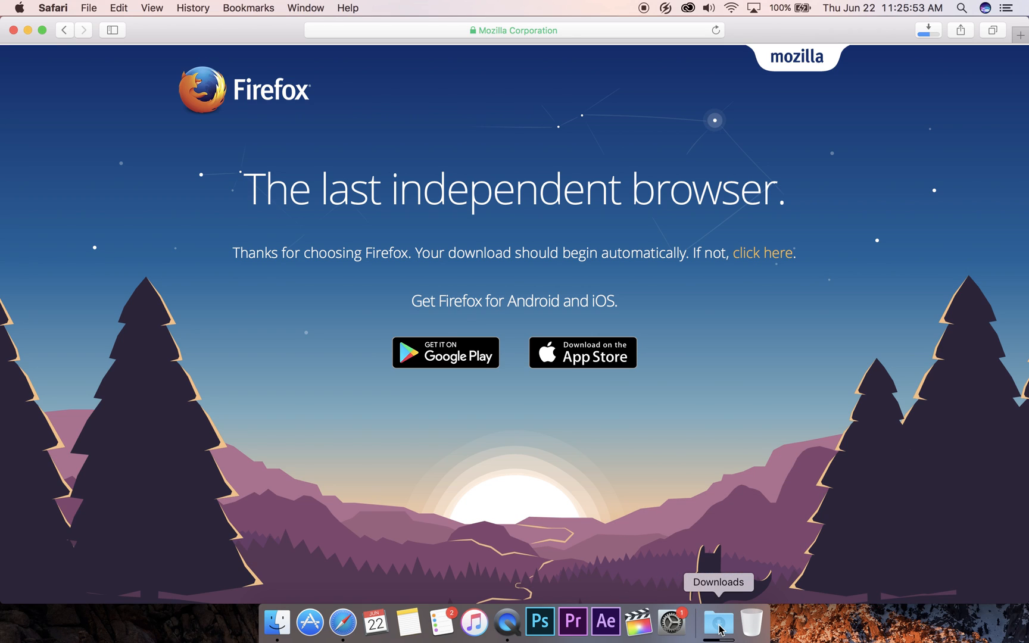
{"action": "mouse_move", "coordinate": [874, 317]}
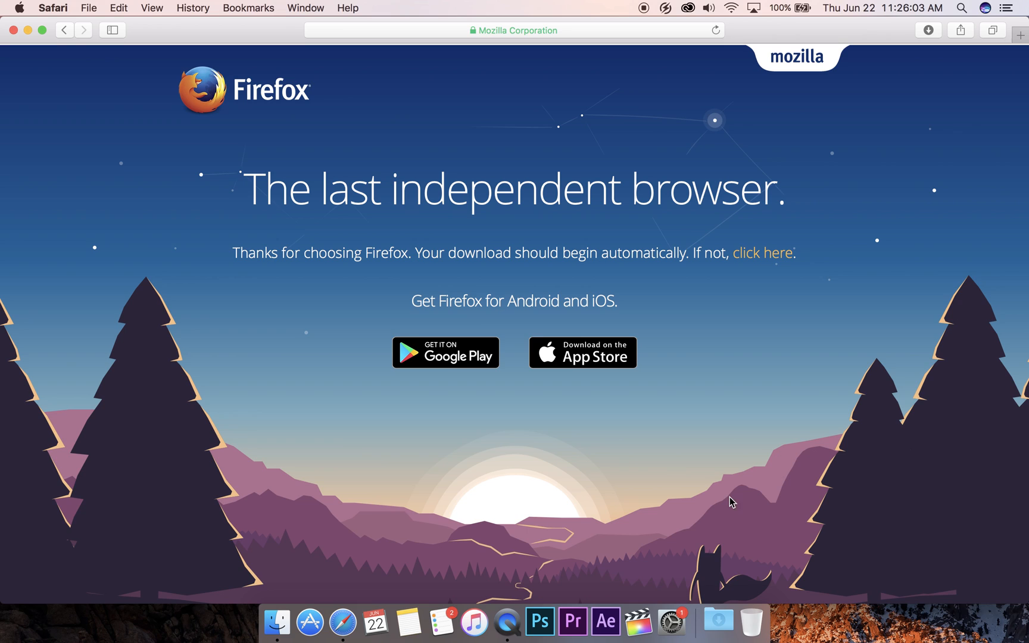
{"action": "left_click", "coordinate": [718, 621]}
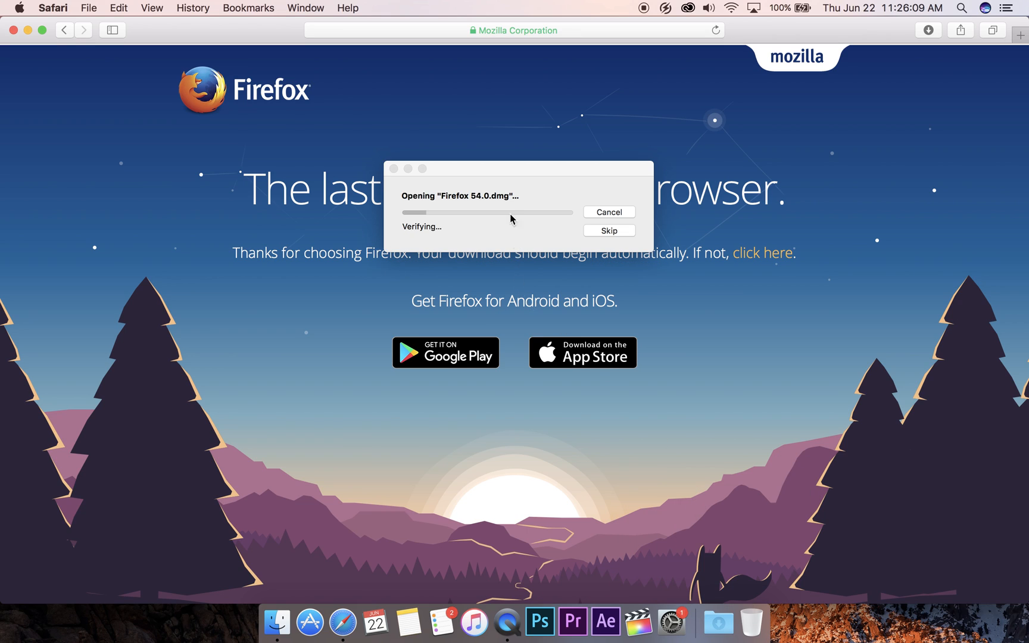
{"action": "mouse_move", "coordinate": [510, 205]}
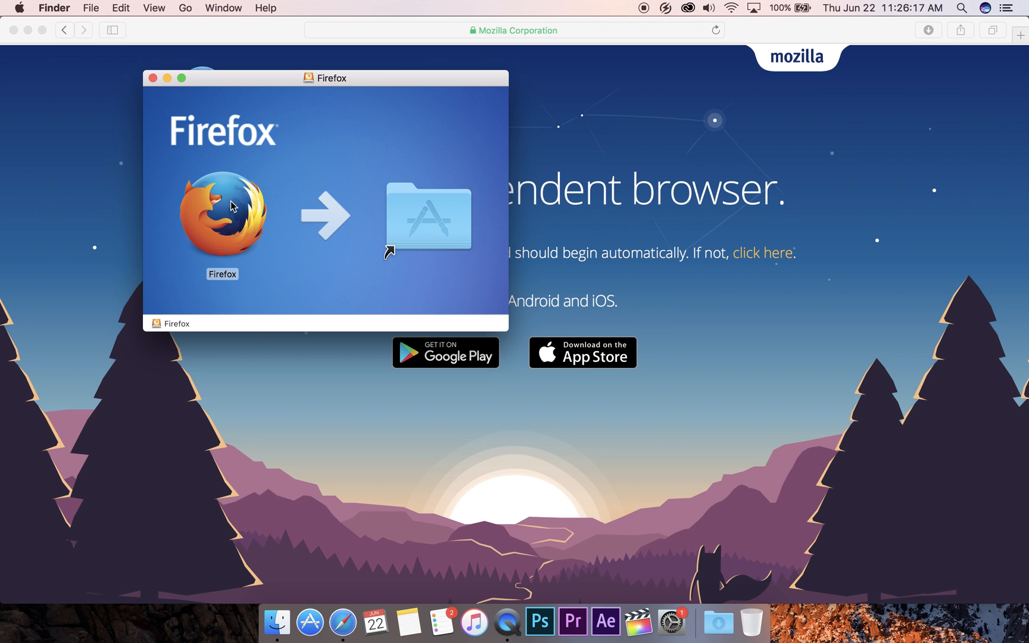
Step: Open the Applications folder from the mounted Firefox disk image
{"action": "left_click", "coordinate": [221, 217]}
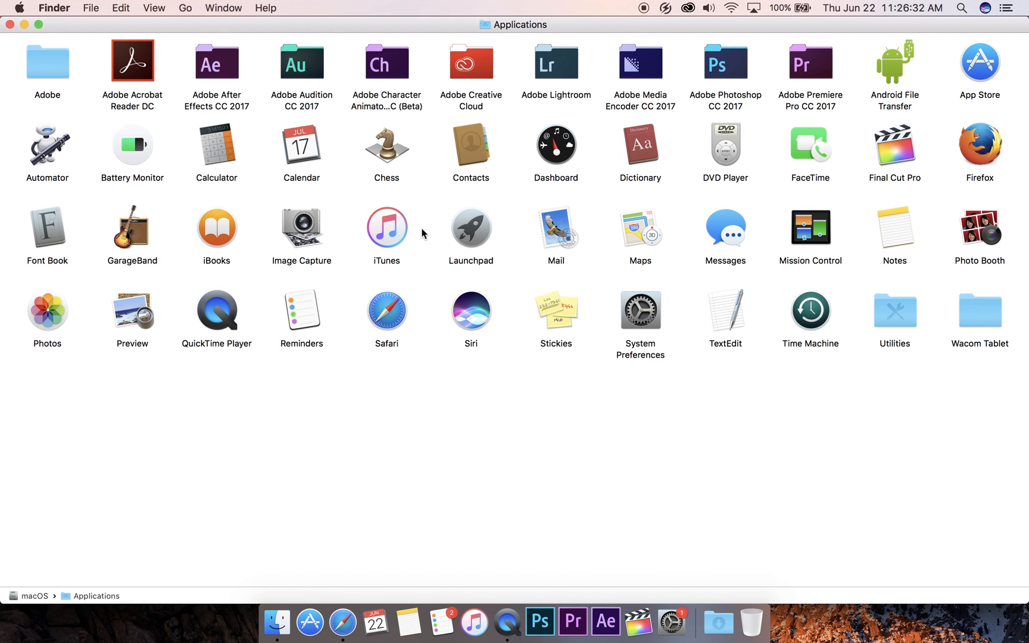
{"action": "mouse_move", "coordinate": [973, 151]}
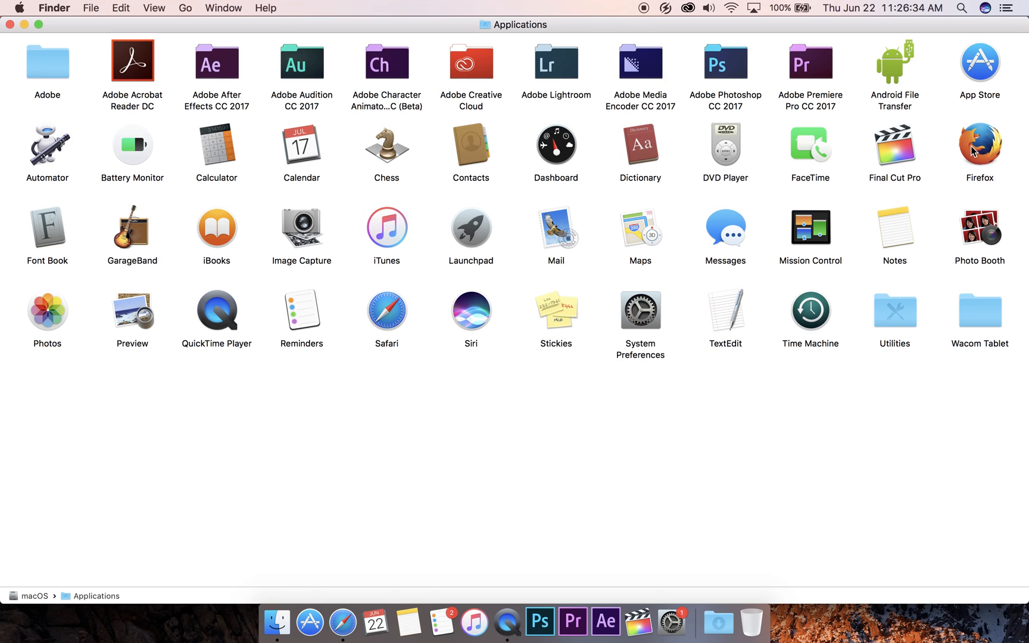
Step: Drag the Firefox icon from Applications into the Dock
{"action": "left_click_drag", "start_coordinate": [979, 150], "coordinate": [588, 392]}
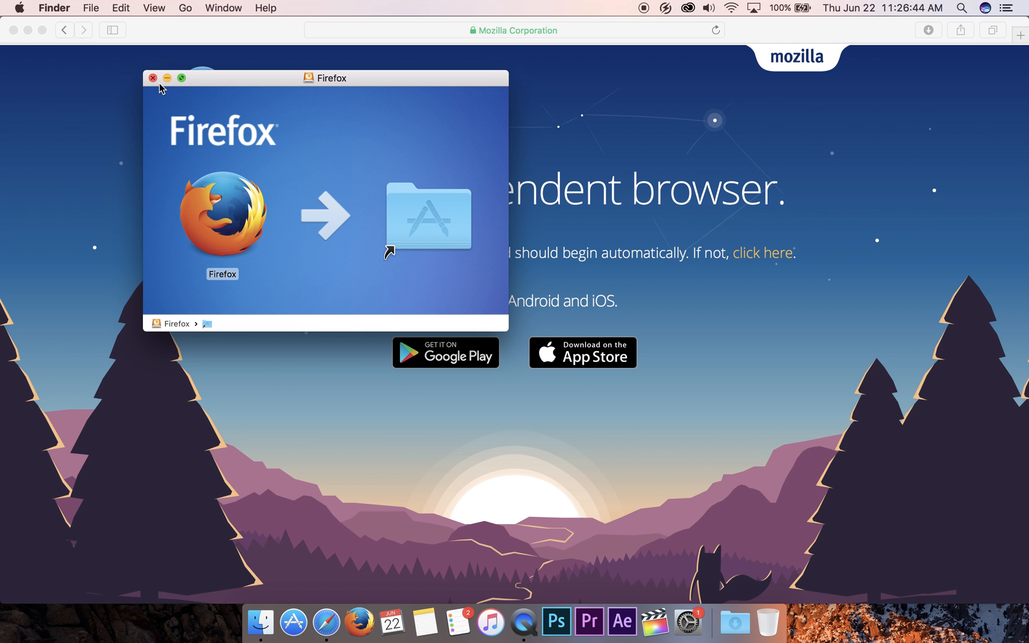
Step: Close the installer window, minimize Safari, and accept Firefox's first-launch Open warning
{"action": "left_click", "coordinate": [153, 77]}
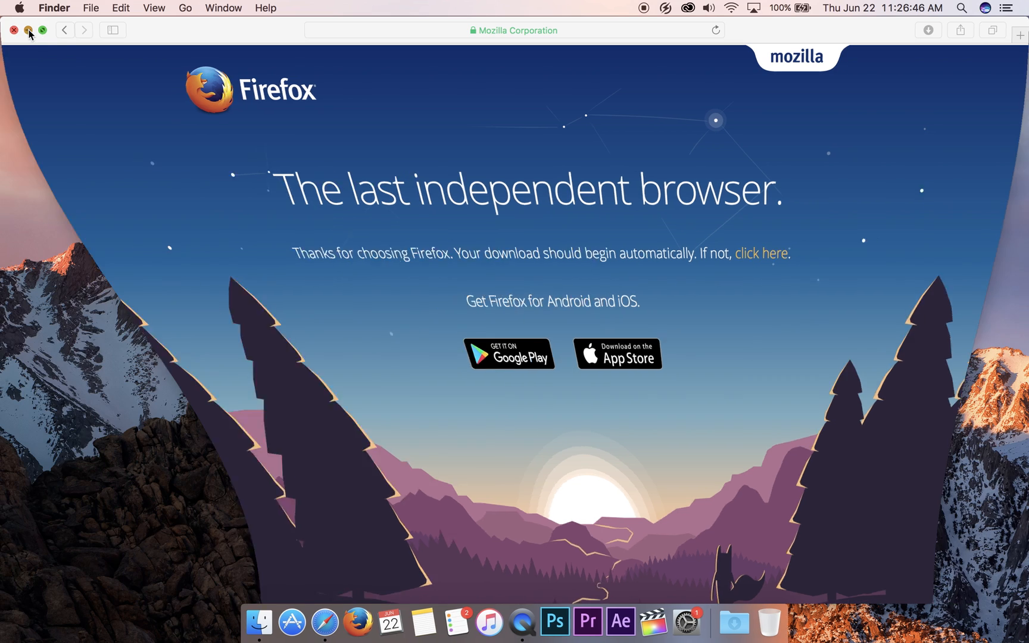
{"action": "left_click", "coordinate": [14, 30]}
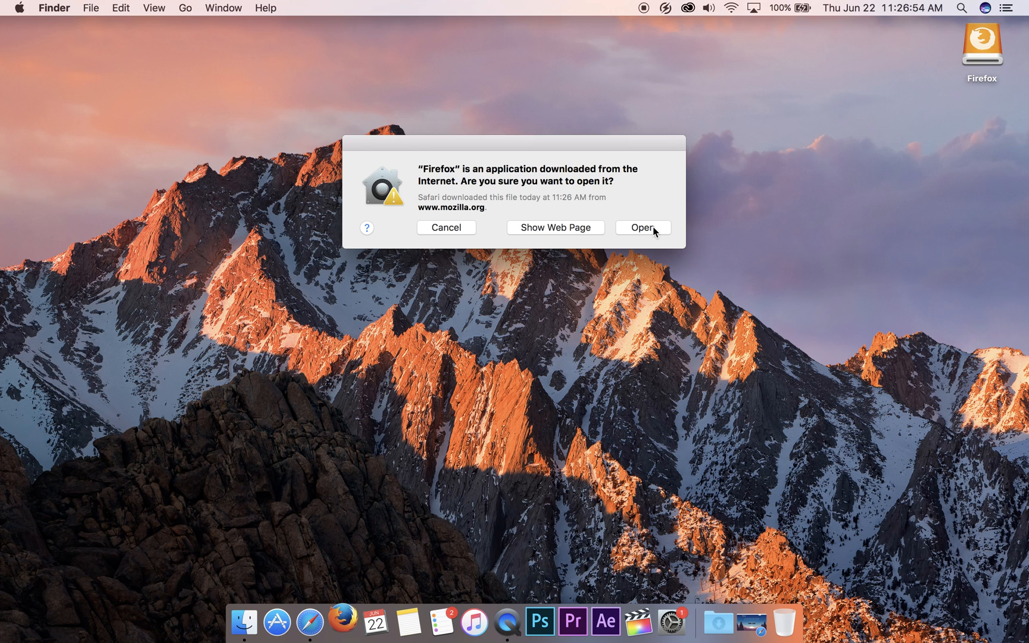
{"action": "left_click", "coordinate": [642, 228]}
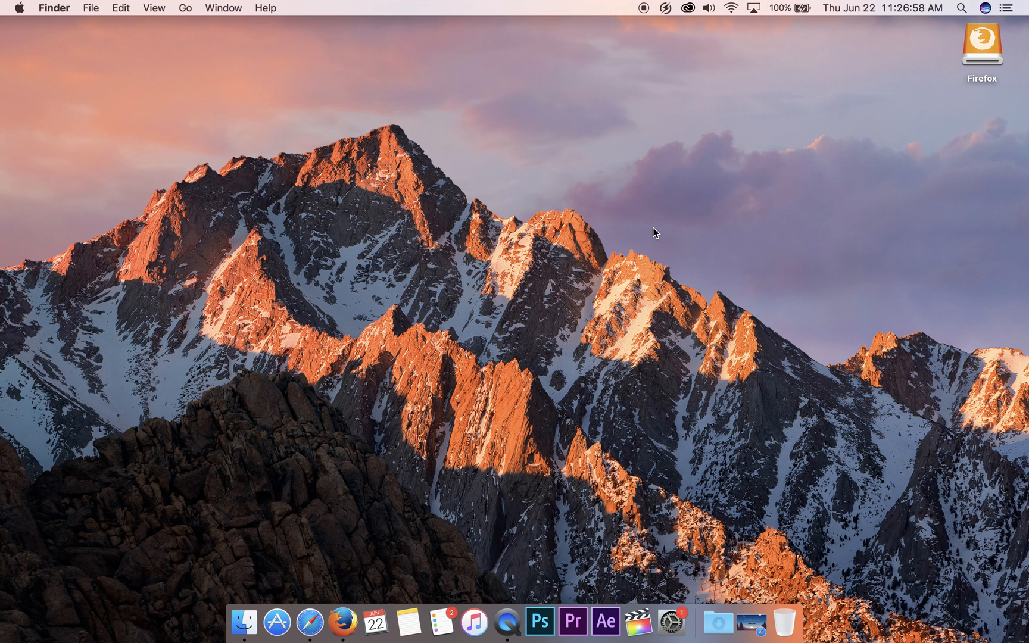
Step: Bring up Firefox's start page, then close the Firefox window
{"action": "left_click", "coordinate": [342, 622]}
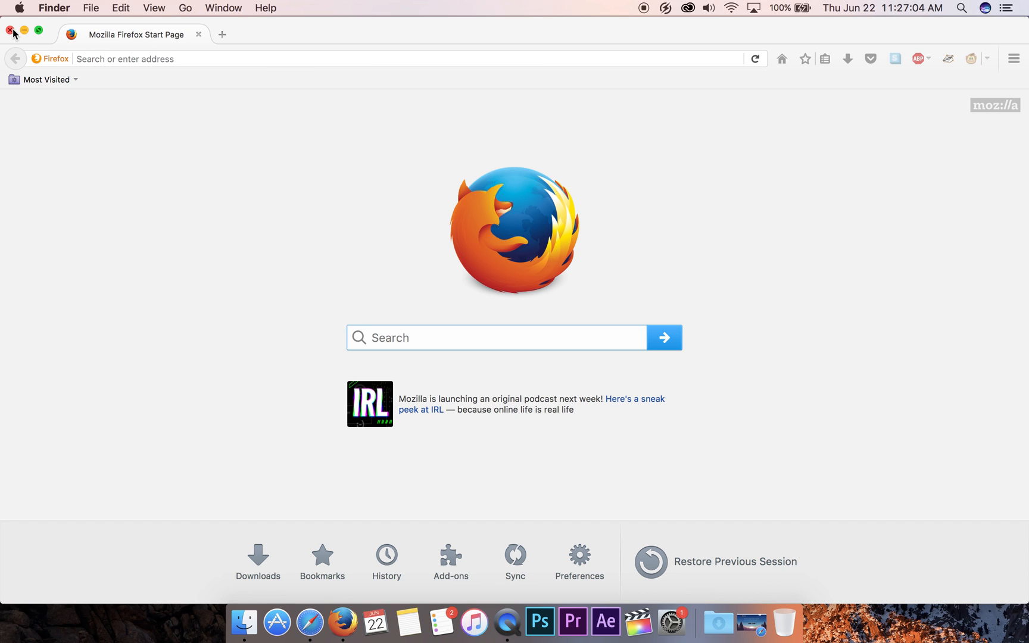
{"action": "left_click", "coordinate": [11, 33]}
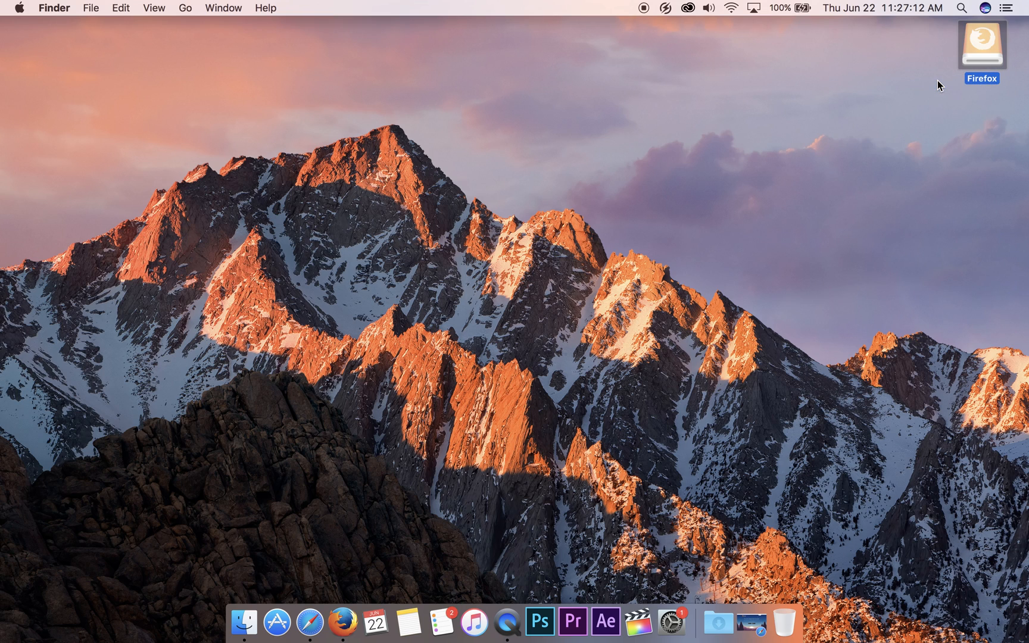
{"action": "mouse_move", "coordinate": [985, 46]}
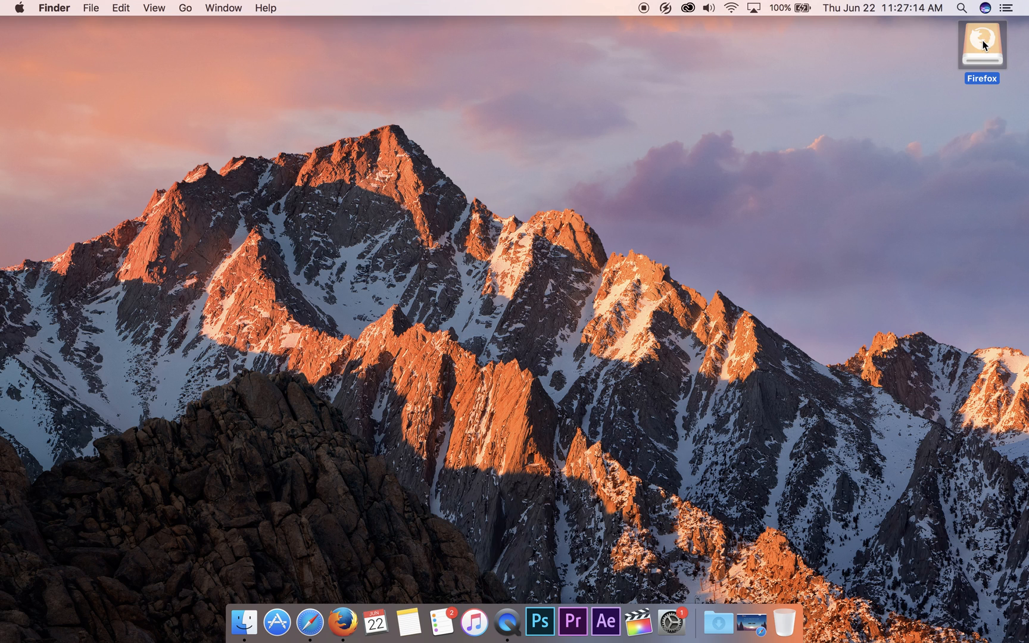
{"action": "mouse_move", "coordinate": [903, 76]}
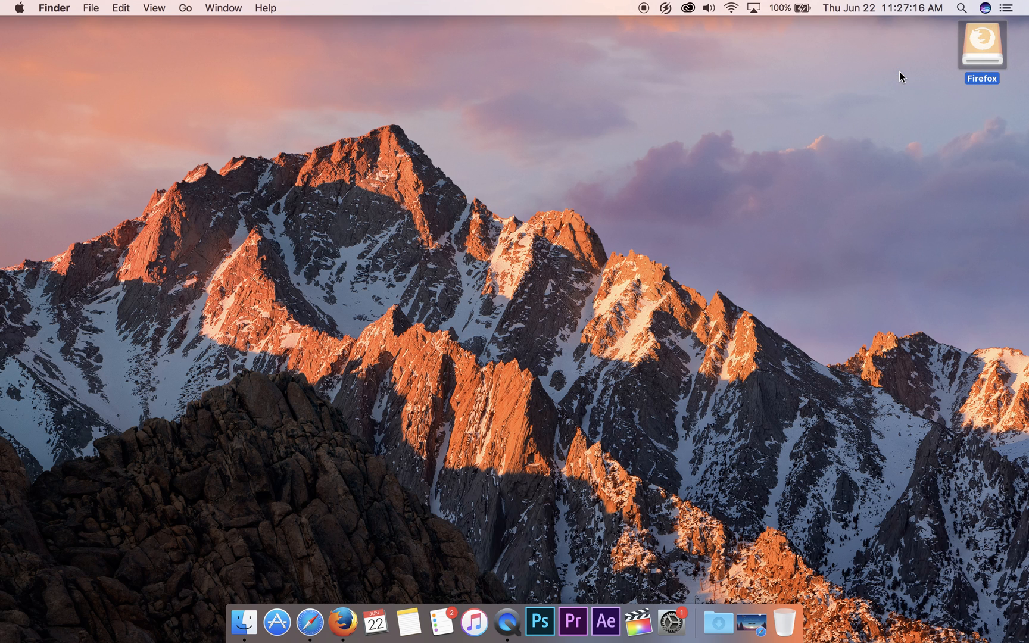